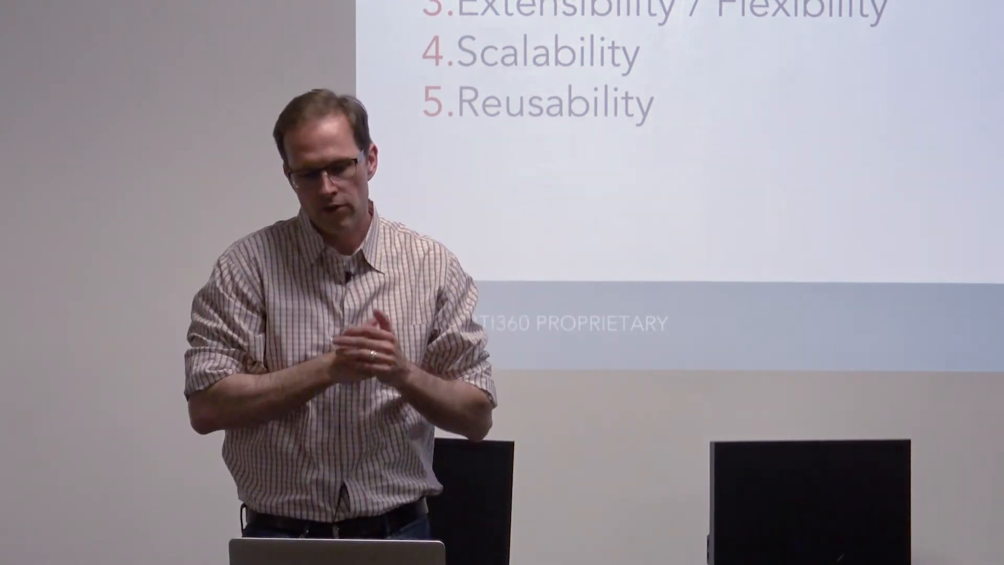
key(right)
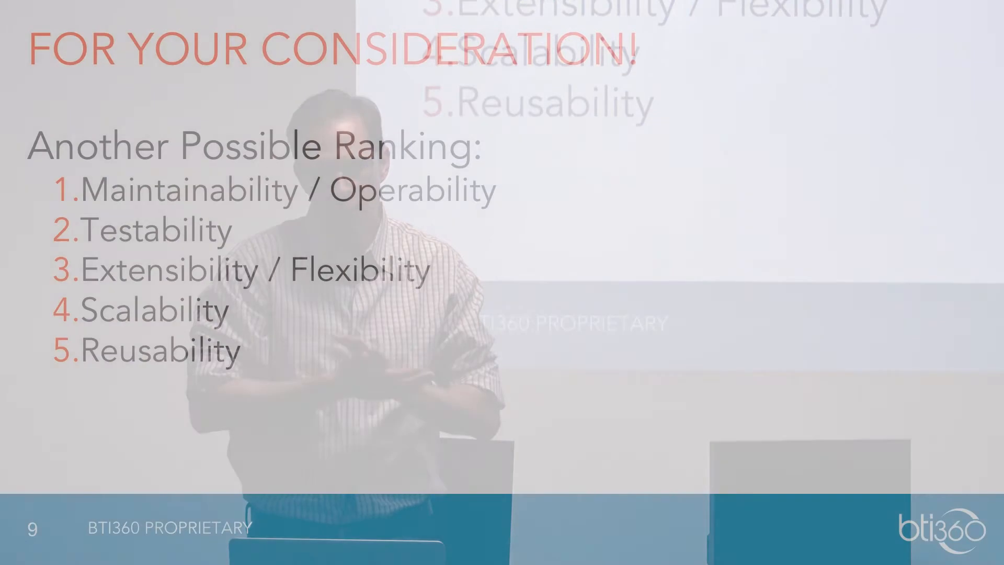